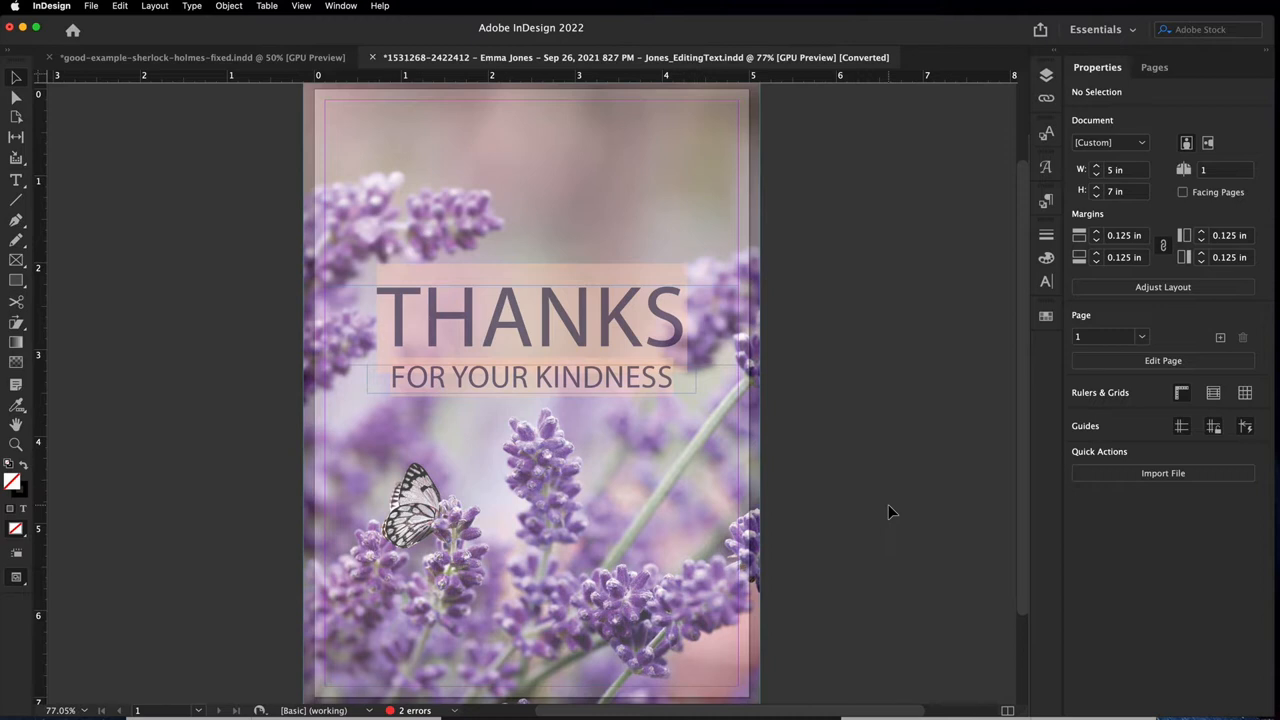
pyautogui.moveTo(891, 513)
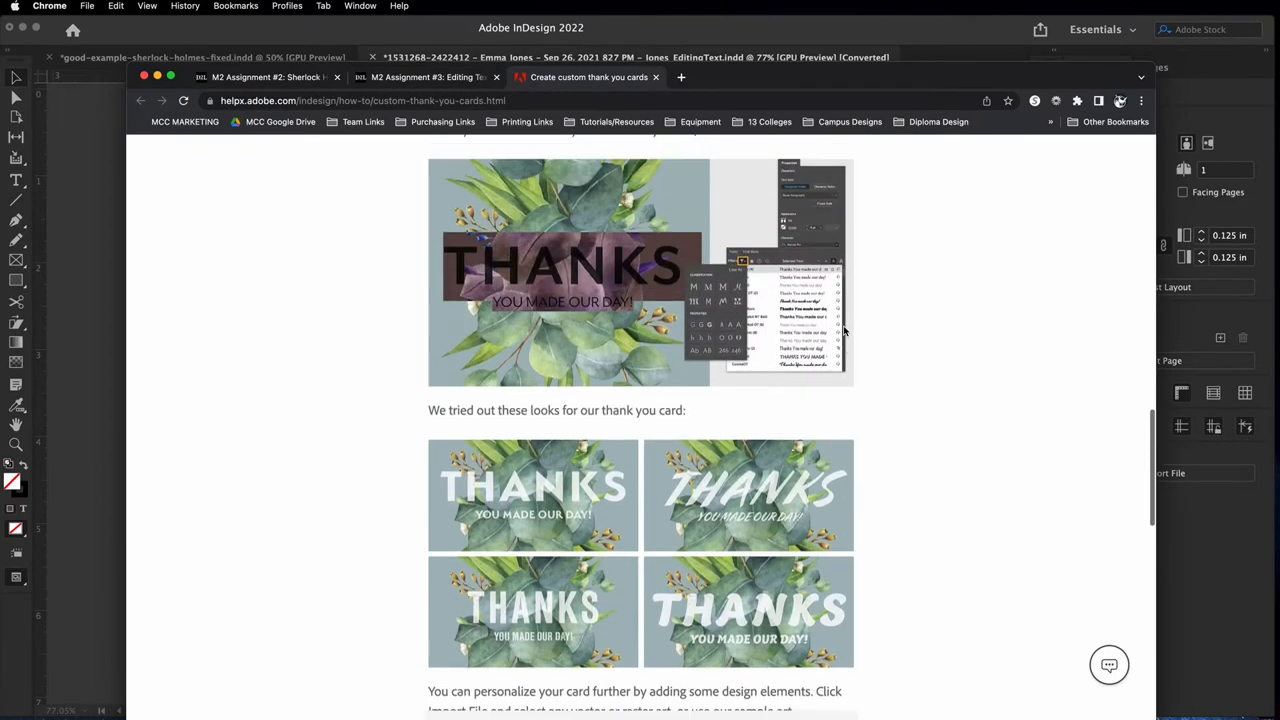
# Step: Scroll the tutorial down to the Adobe Fonts section and four sample card looks
pyautogui.scroll(-3)
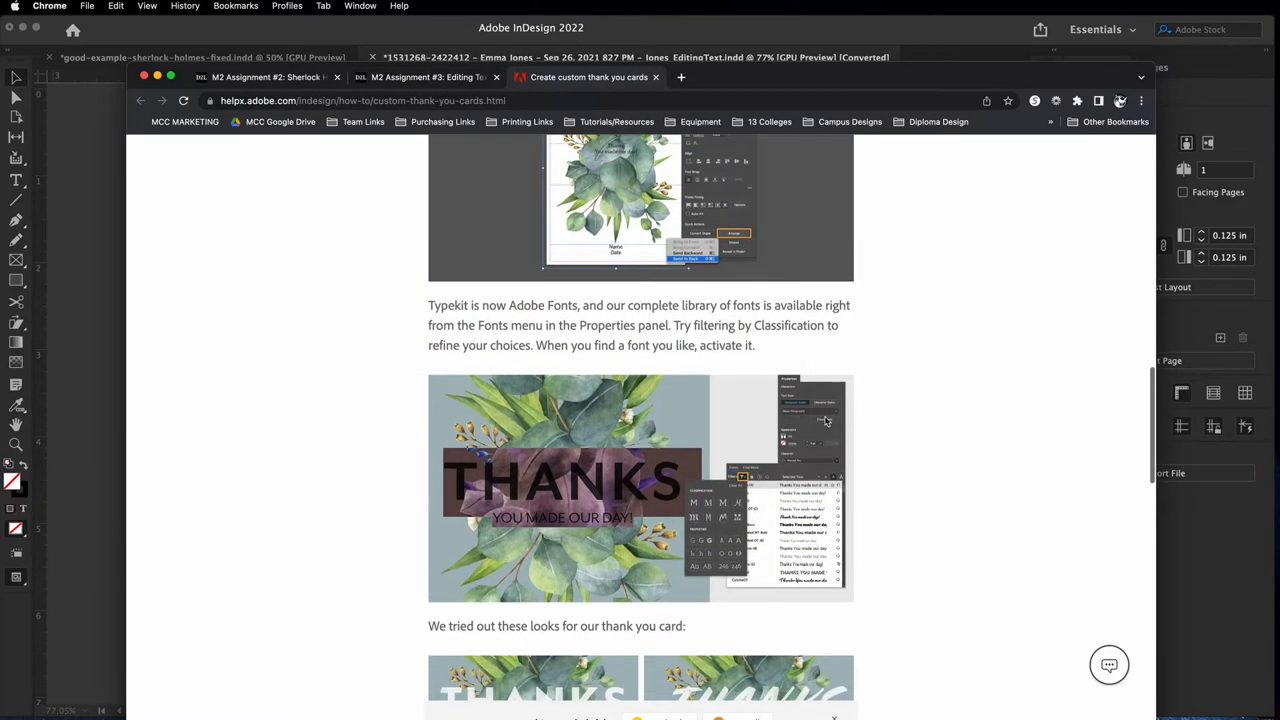
pyautogui.moveTo(740, 480)
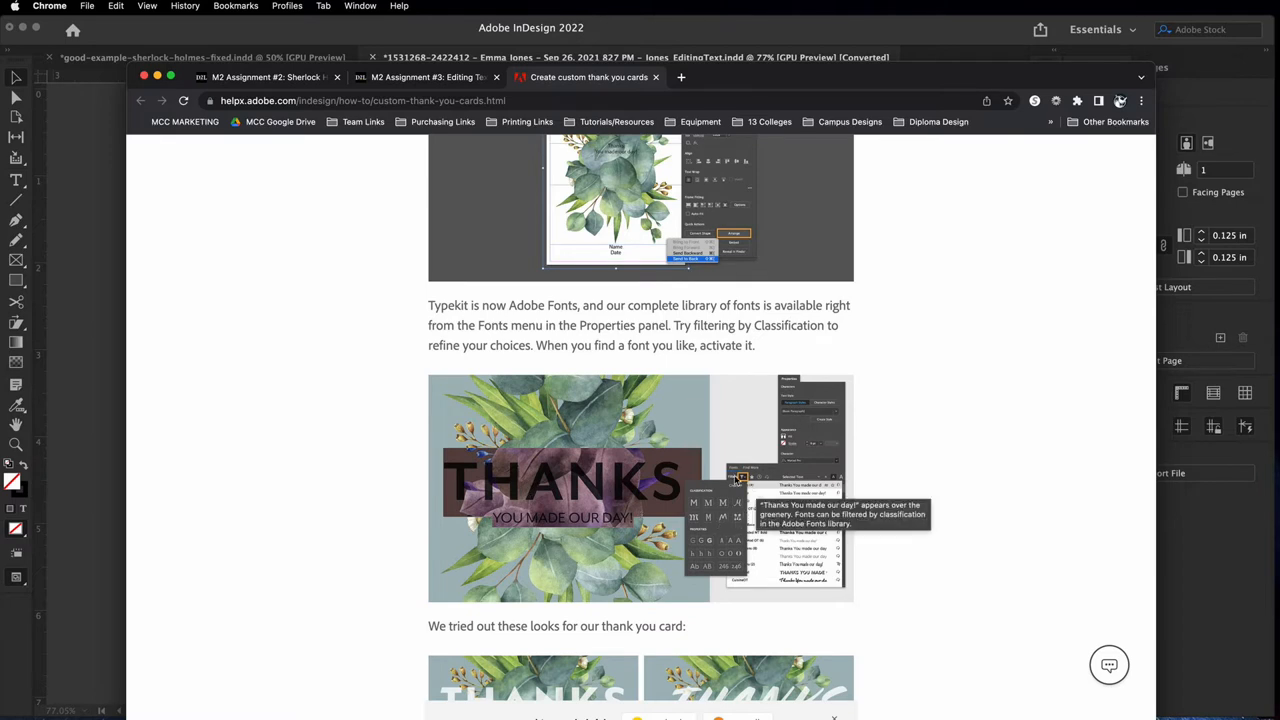
pyautogui.moveTo(813, 520)
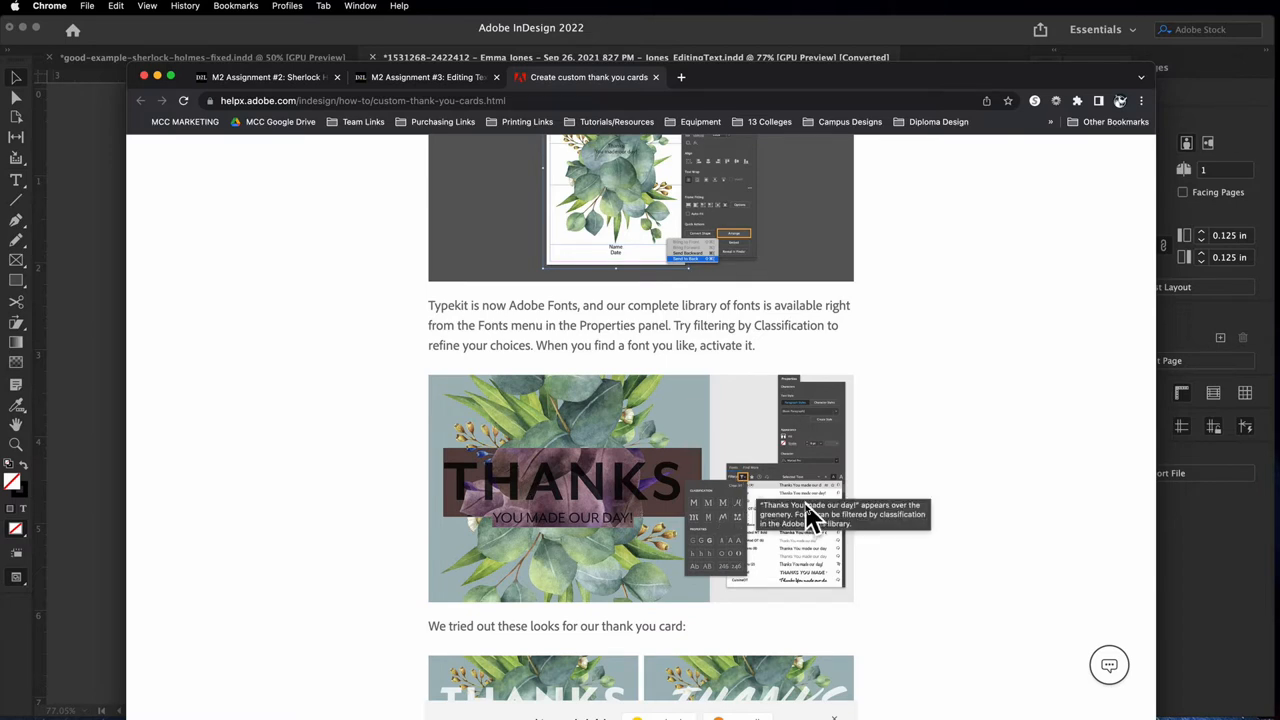
pyautogui.moveTo(770, 548)
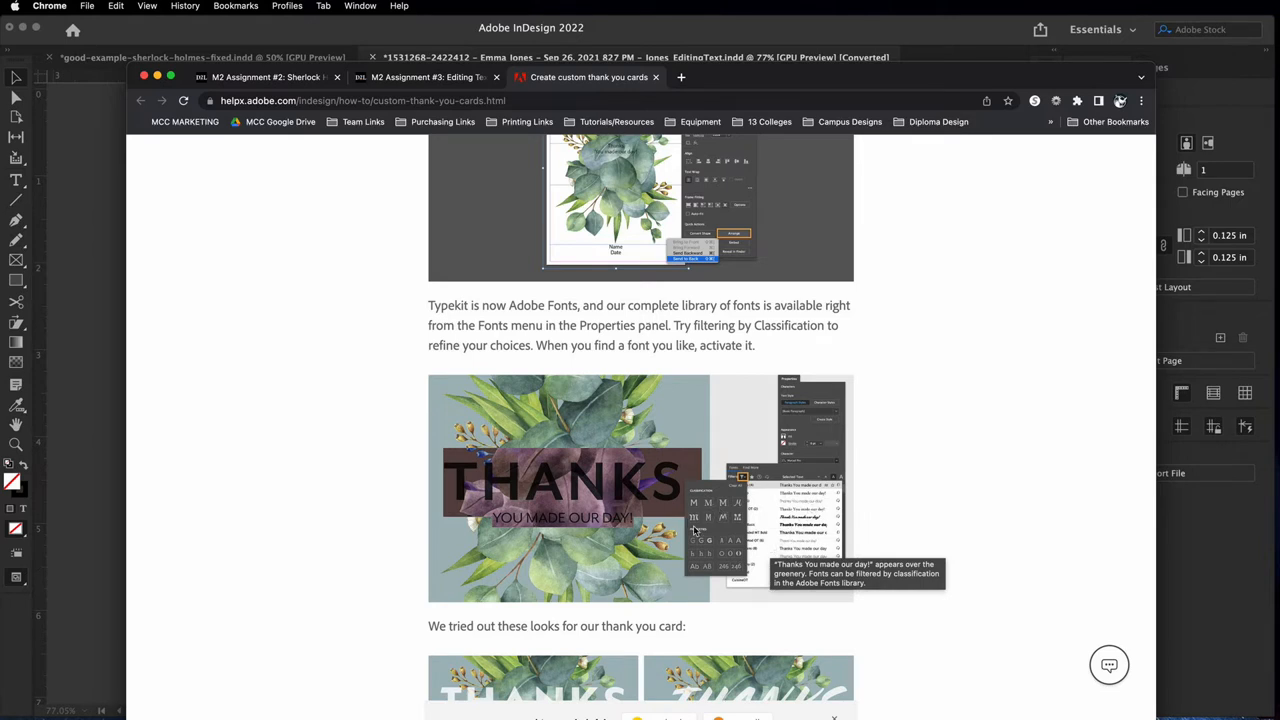
pyautogui.scroll(-3)
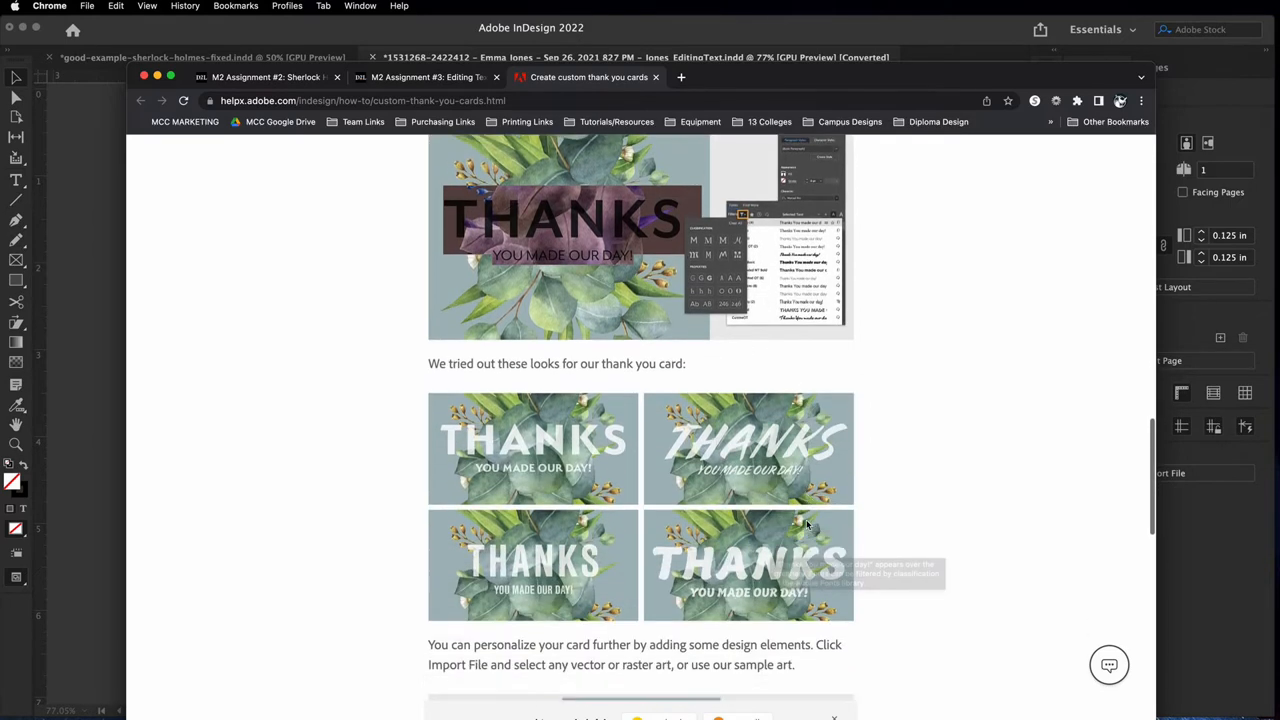
pyautogui.scroll(-3)
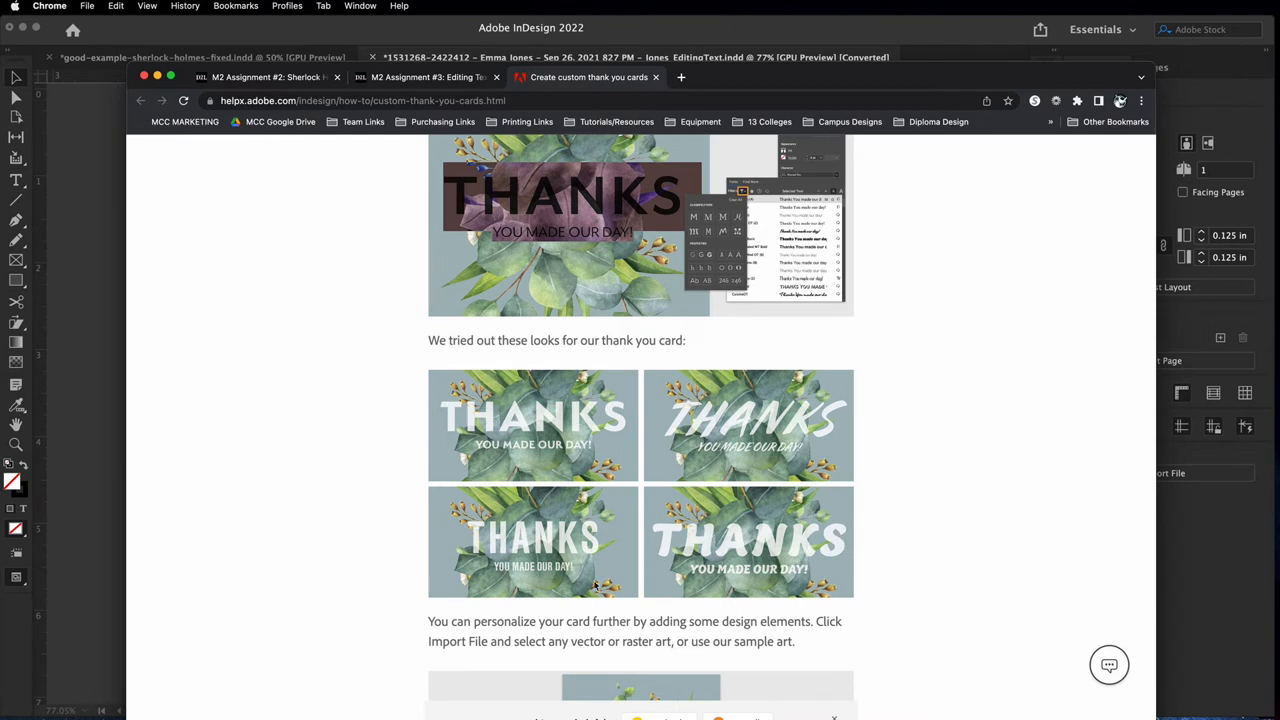
pyautogui.moveTo(835, 540)
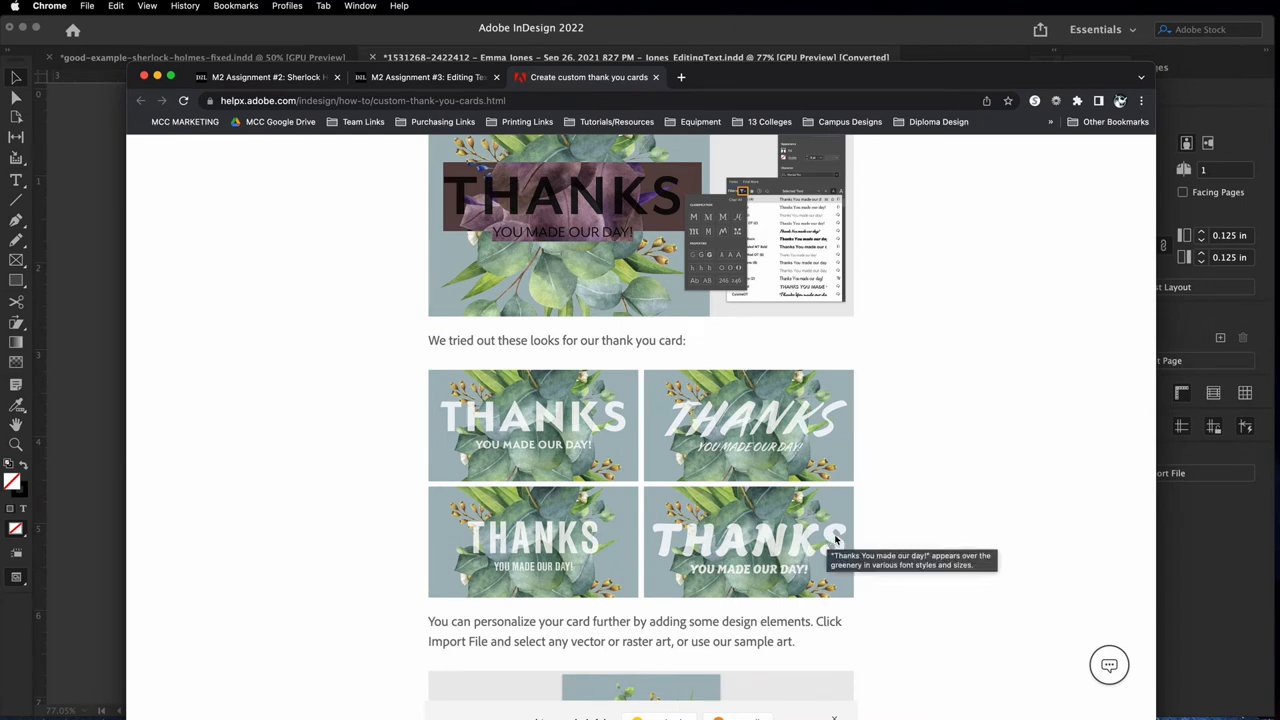
pyautogui.moveTo(840, 540)
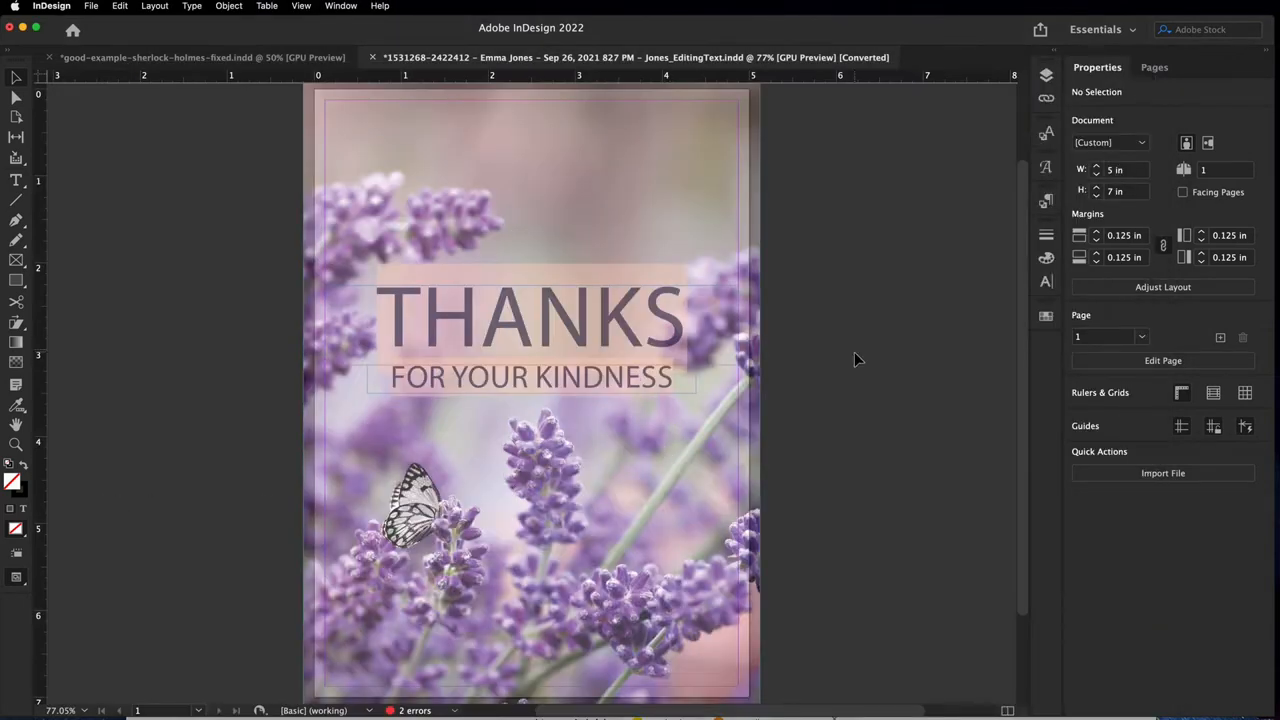
pyautogui.click(530, 330)
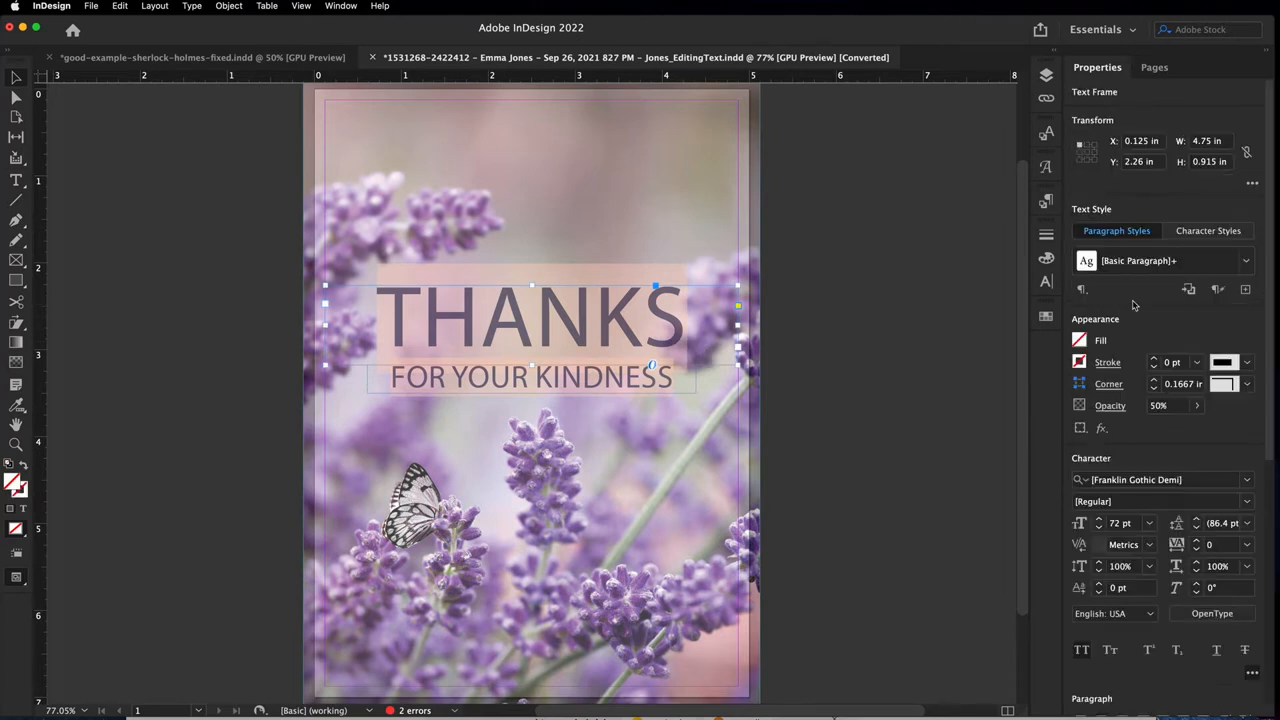
pyautogui.moveTo(836, 401)
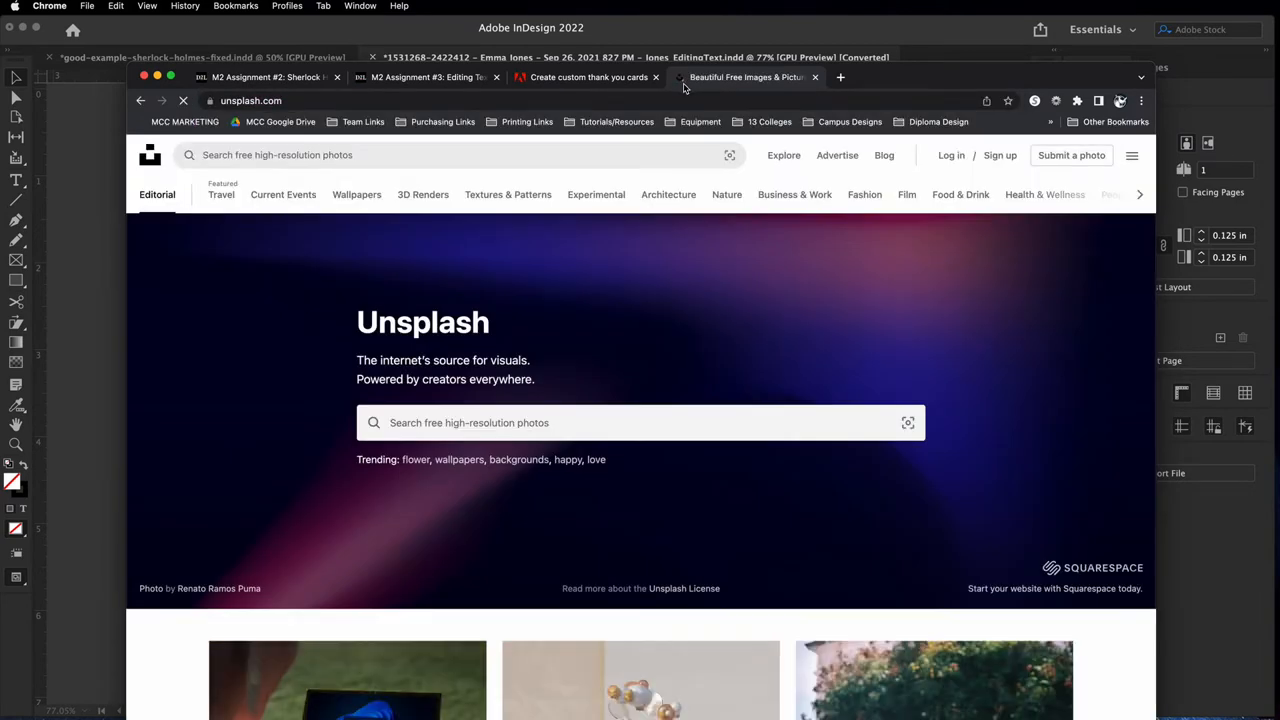
pyautogui.scroll(-3)
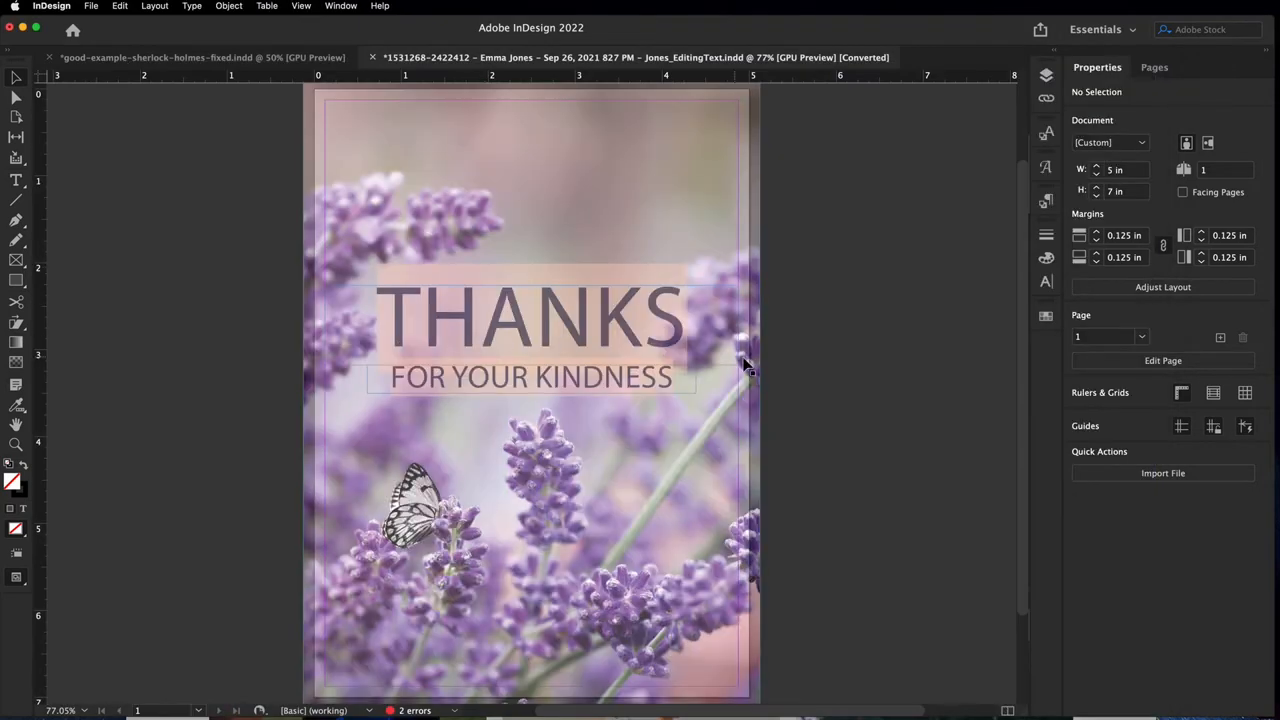
pyautogui.moveTo(825, 361)
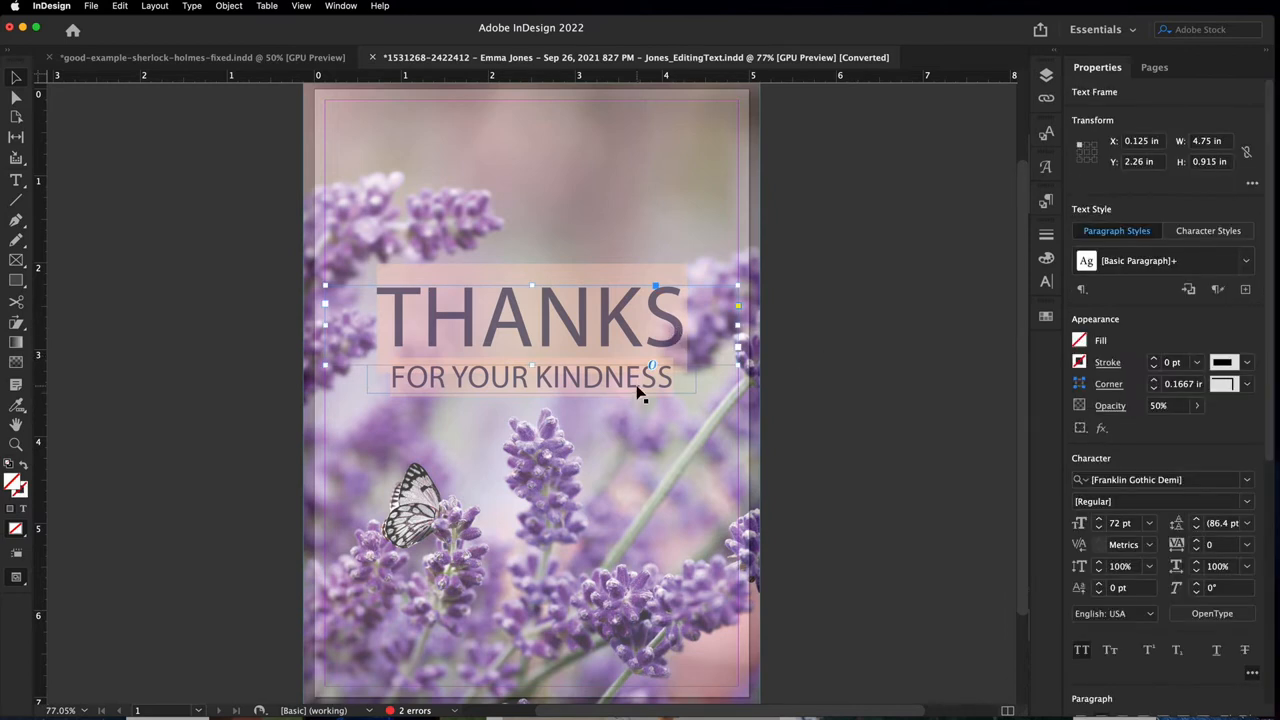
pyautogui.moveTo(585, 323)
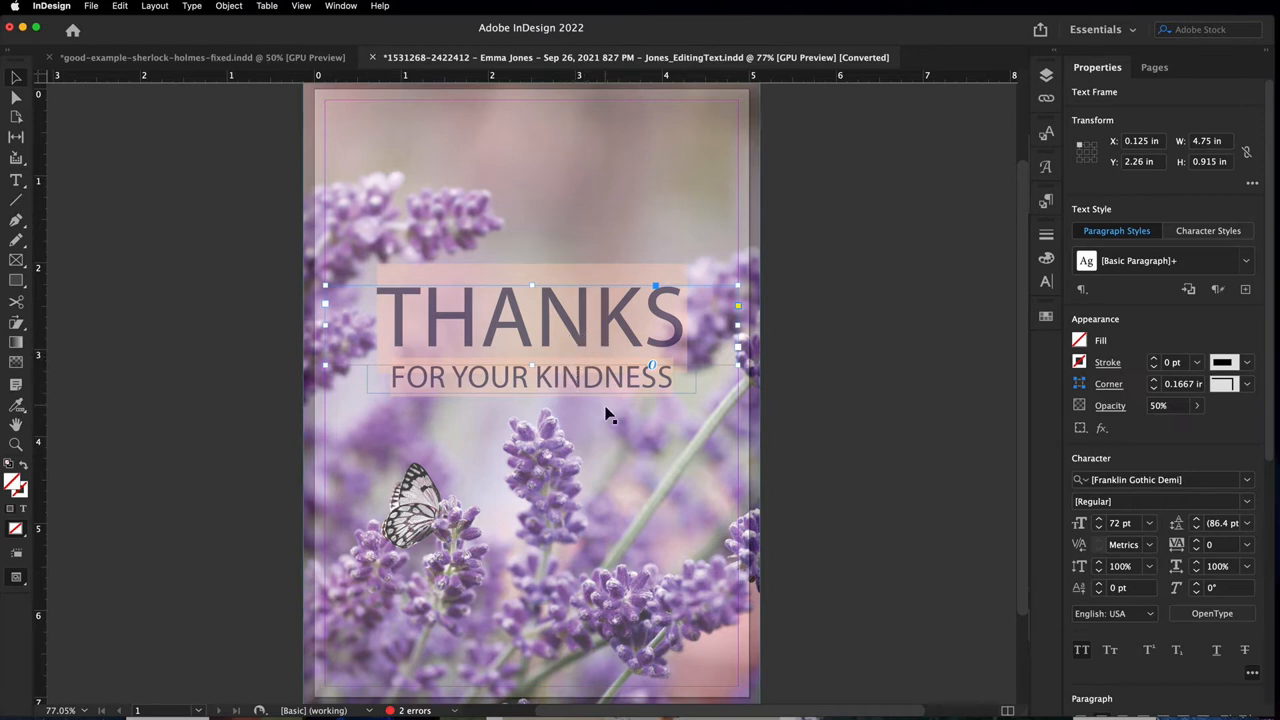
pyautogui.moveTo(610, 388)
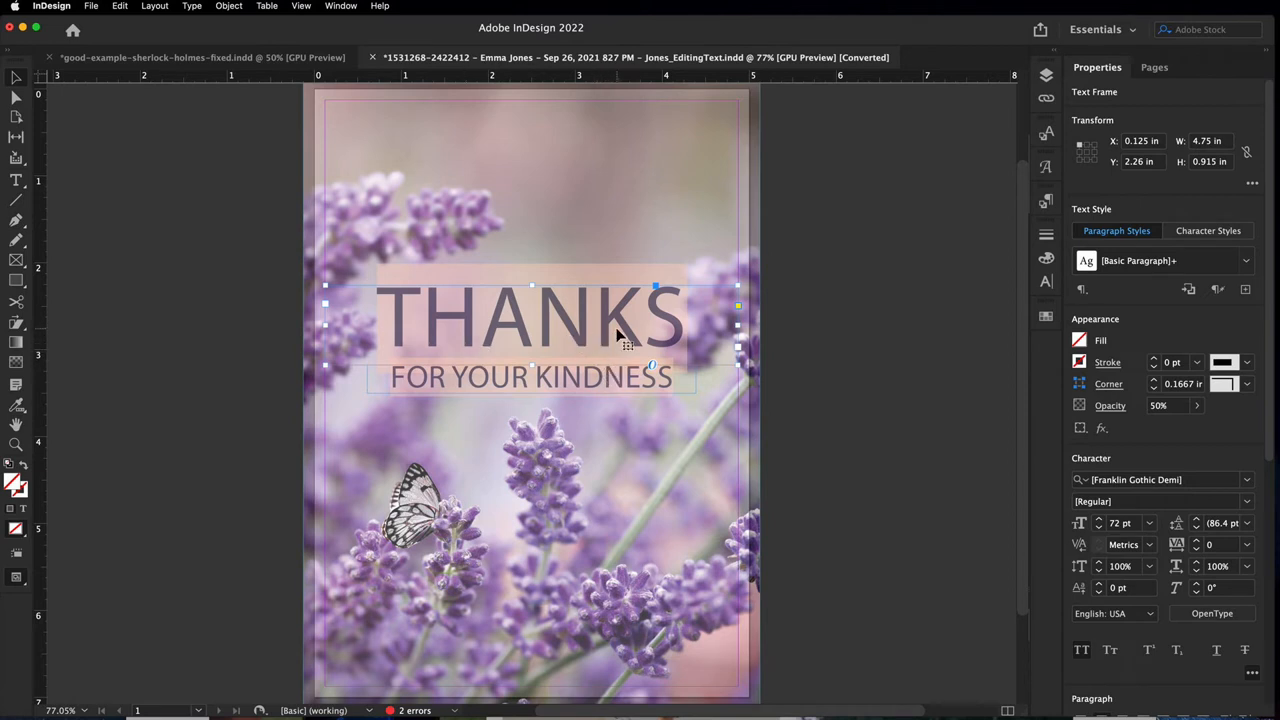
pyautogui.click(530, 377)
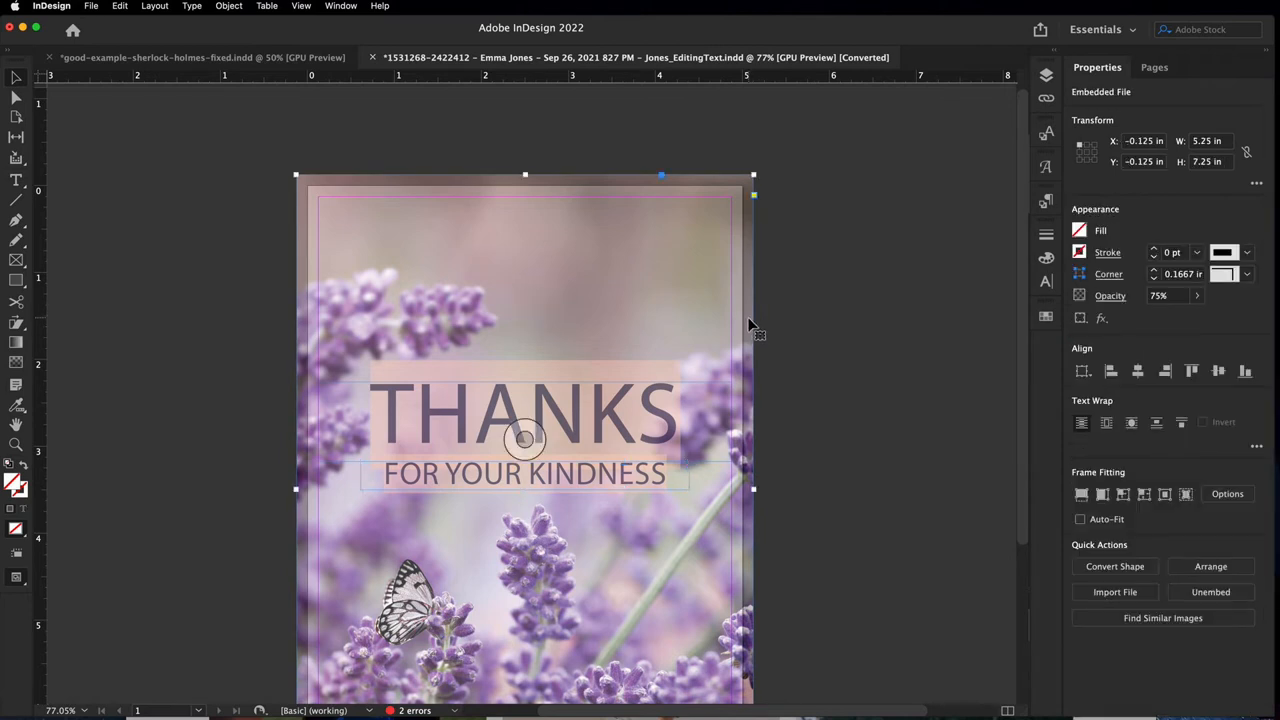
pyautogui.scroll(-3)
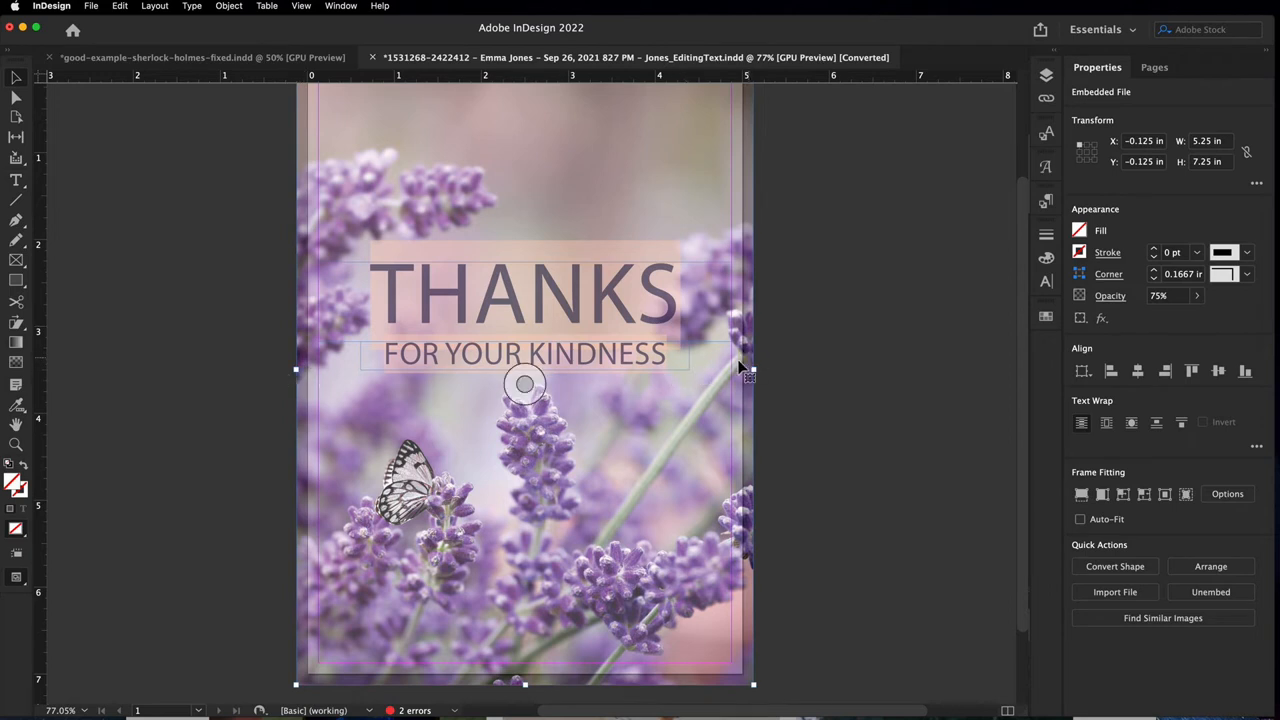
pyautogui.moveTo(808, 405)
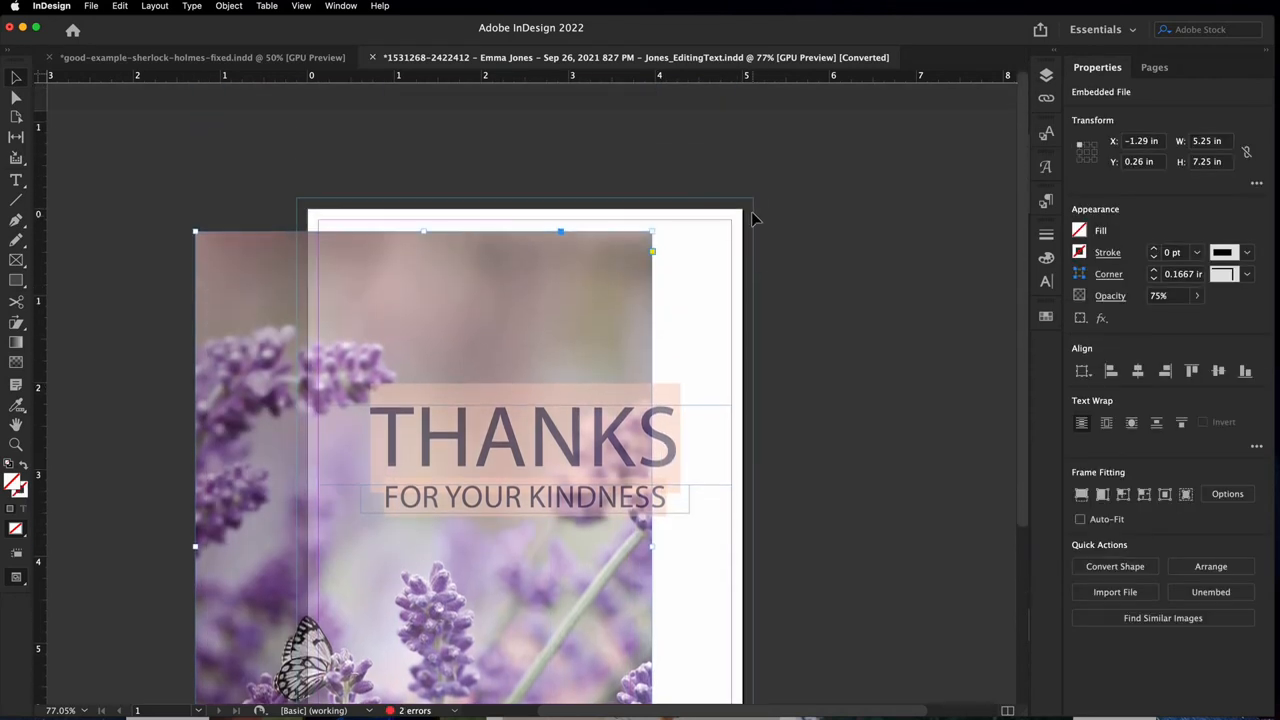
pyautogui.moveTo(763, 369)
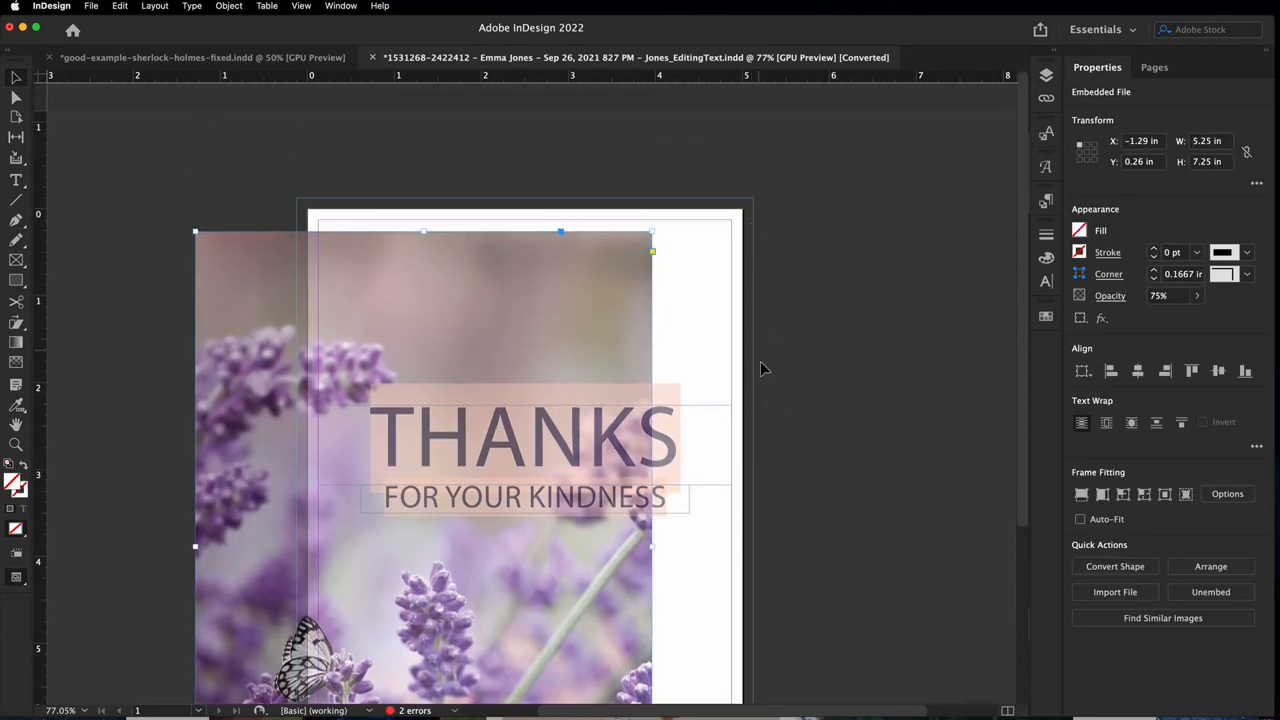
# Step: In Document Setup, set a 0.125 in bleed on every side with zero slug
pyautogui.click(91, 6)
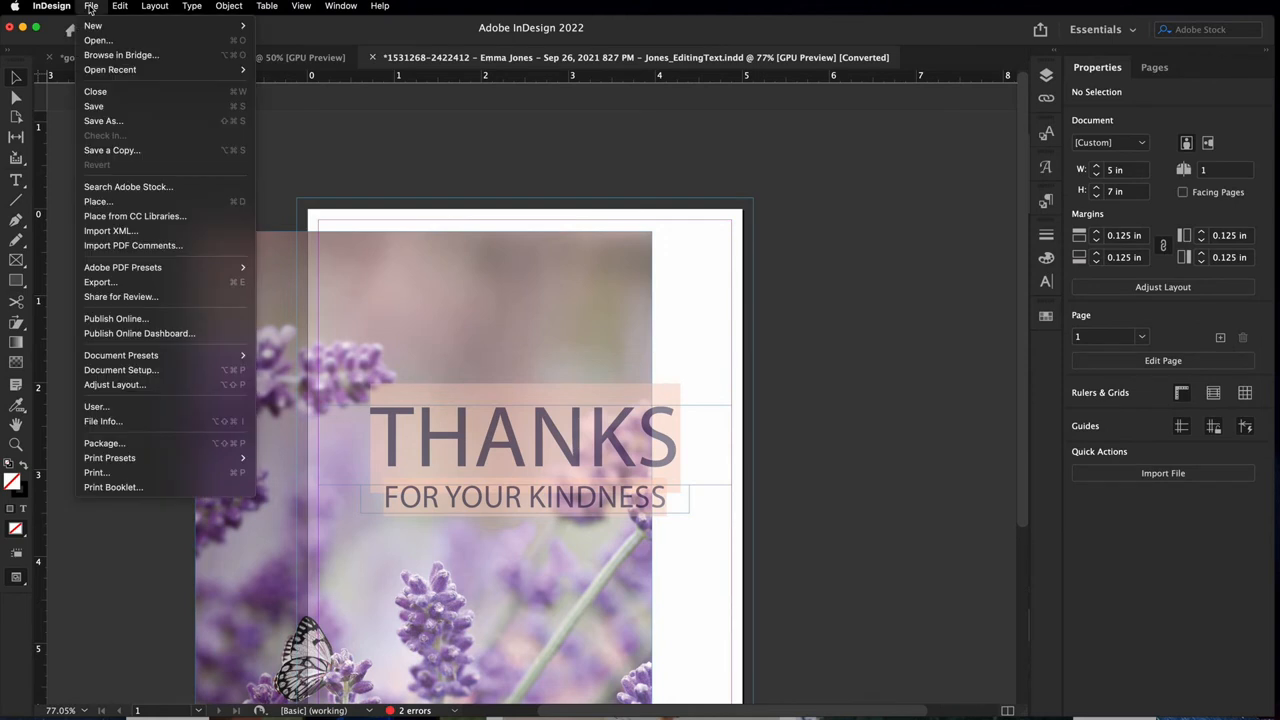
pyautogui.moveTo(120, 370)
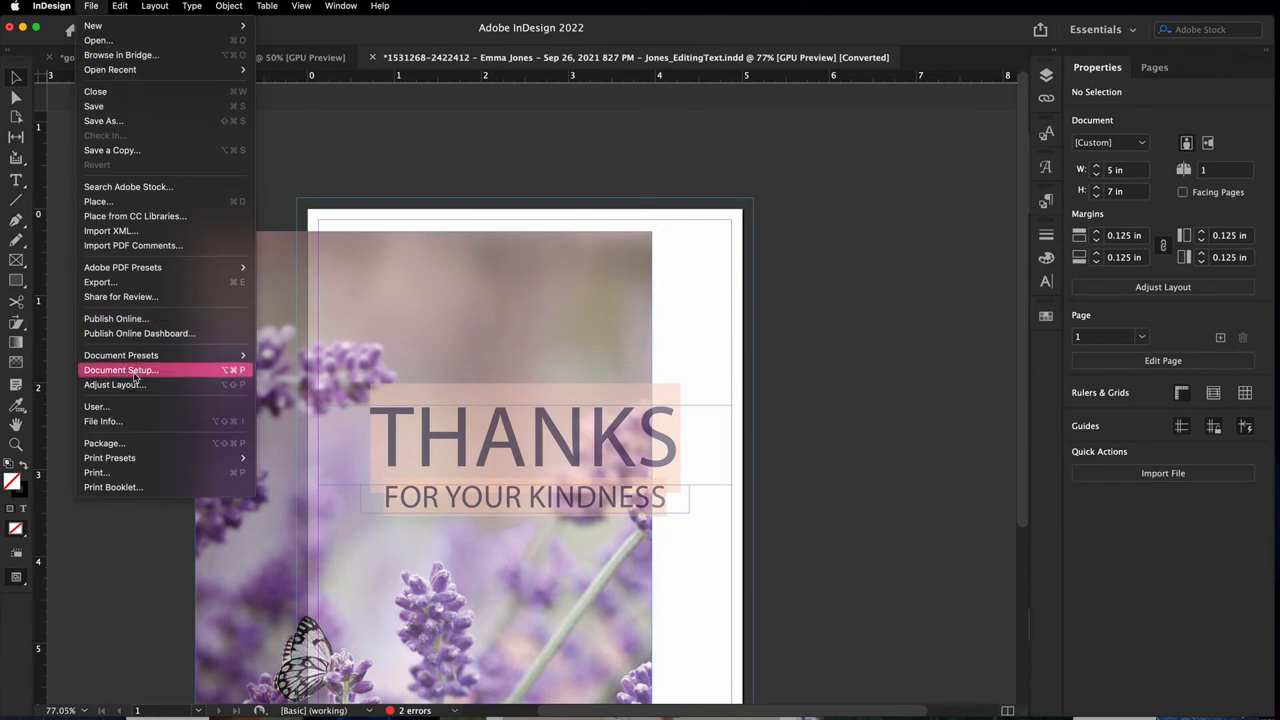
pyautogui.click(121, 370)
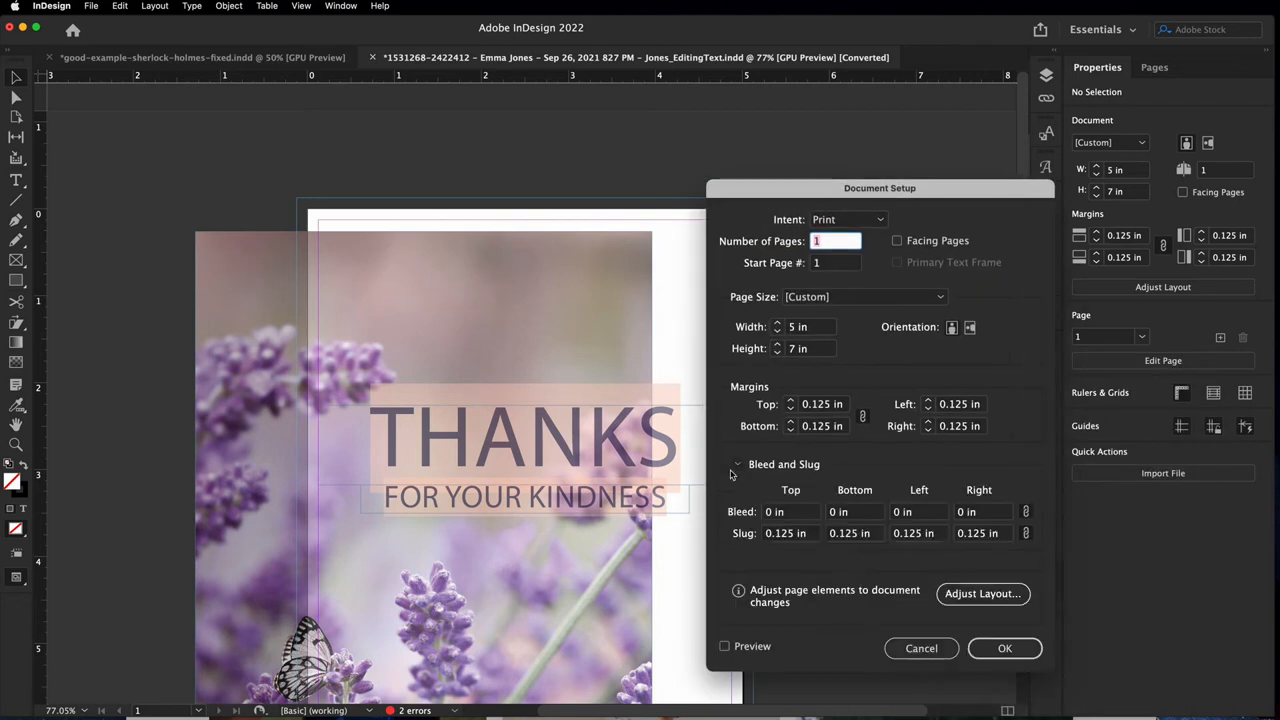
pyautogui.click(790, 511)
pyautogui.write('0')
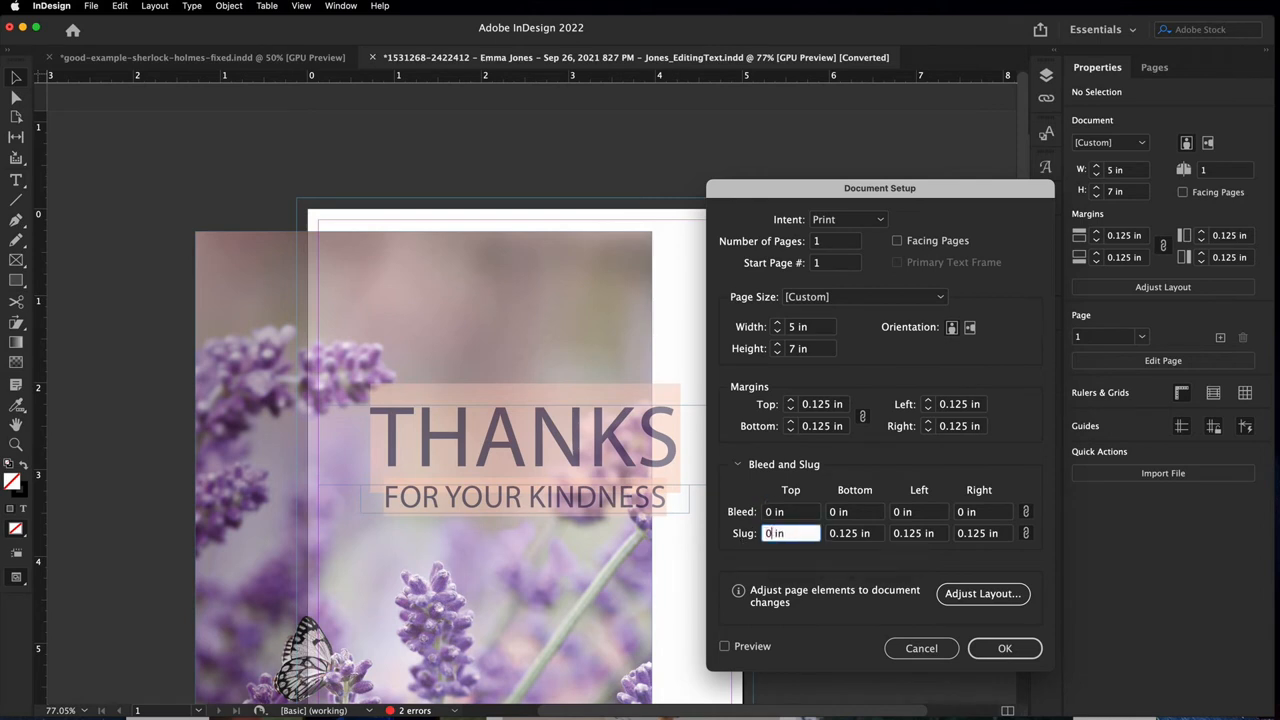
pyautogui.click(854, 533)
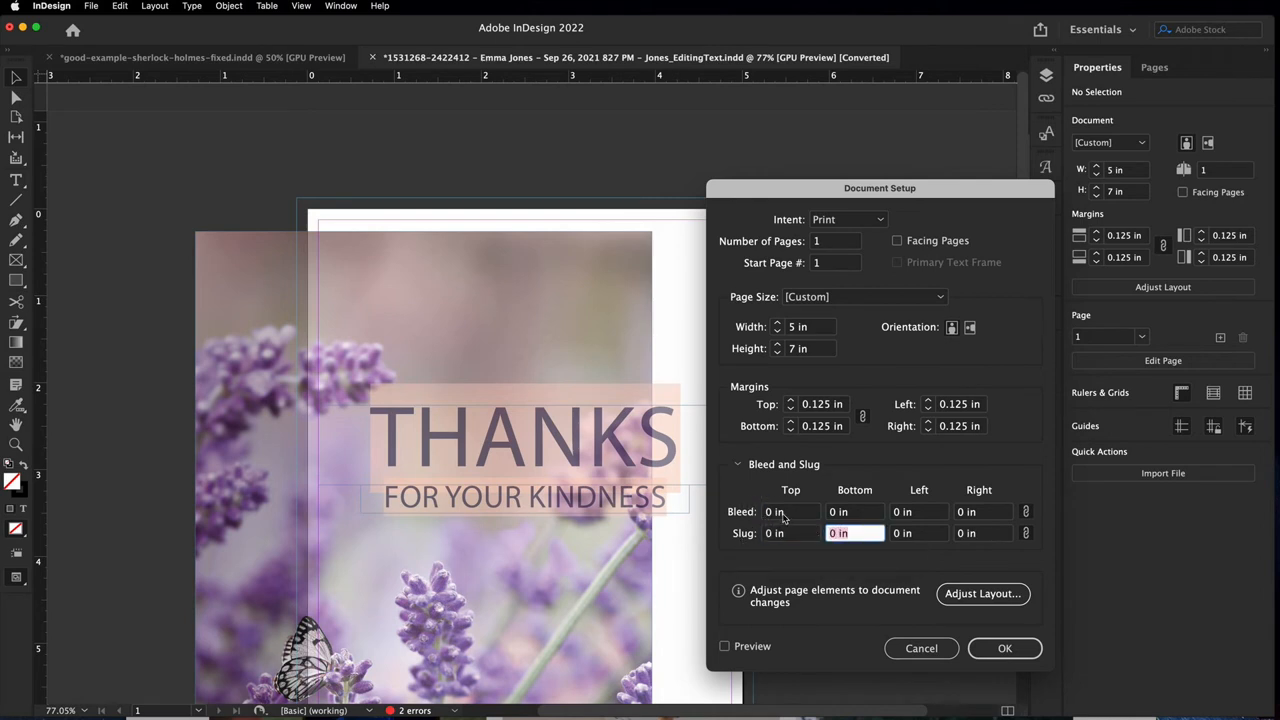
pyautogui.write('0.125 in')
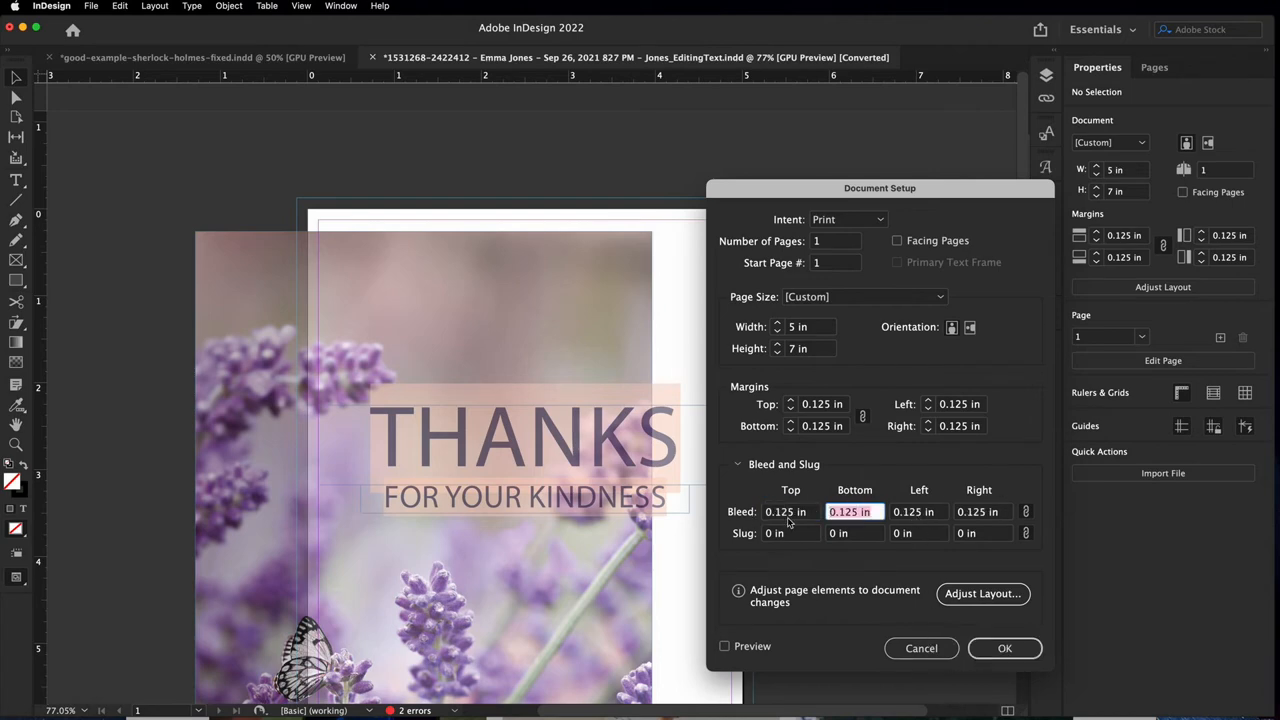
pyautogui.click(1004, 648)
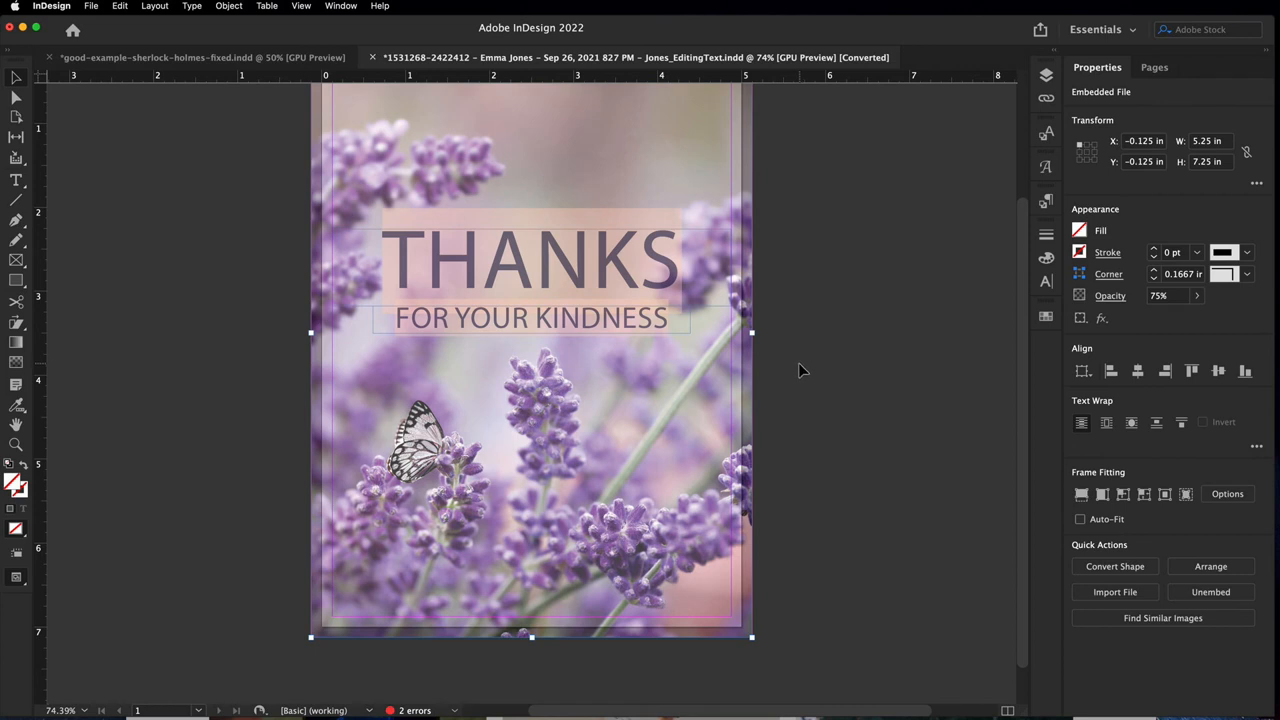
pyautogui.moveTo(843, 370)
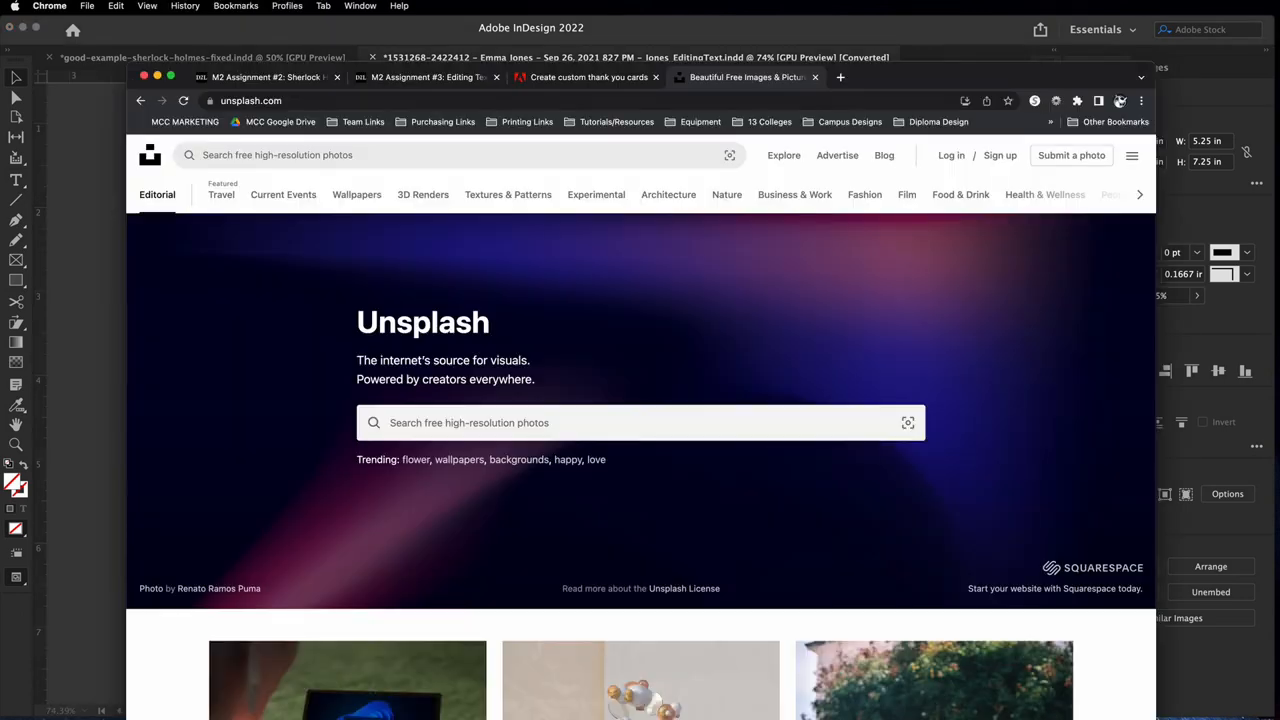
# Step: Open the M2 Assignment #3 tab and scroll to the Colorado Mountains THANK YOU sample
pyautogui.click(430, 77)
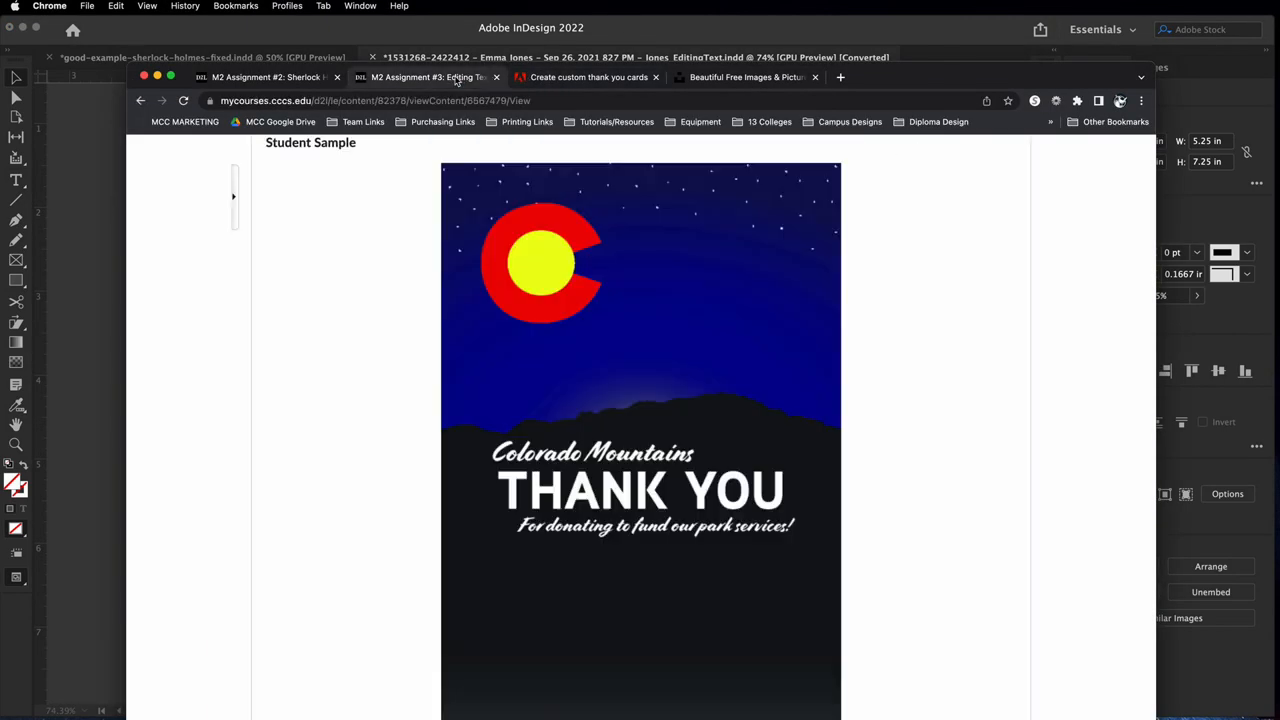
pyautogui.moveTo(685, 483)
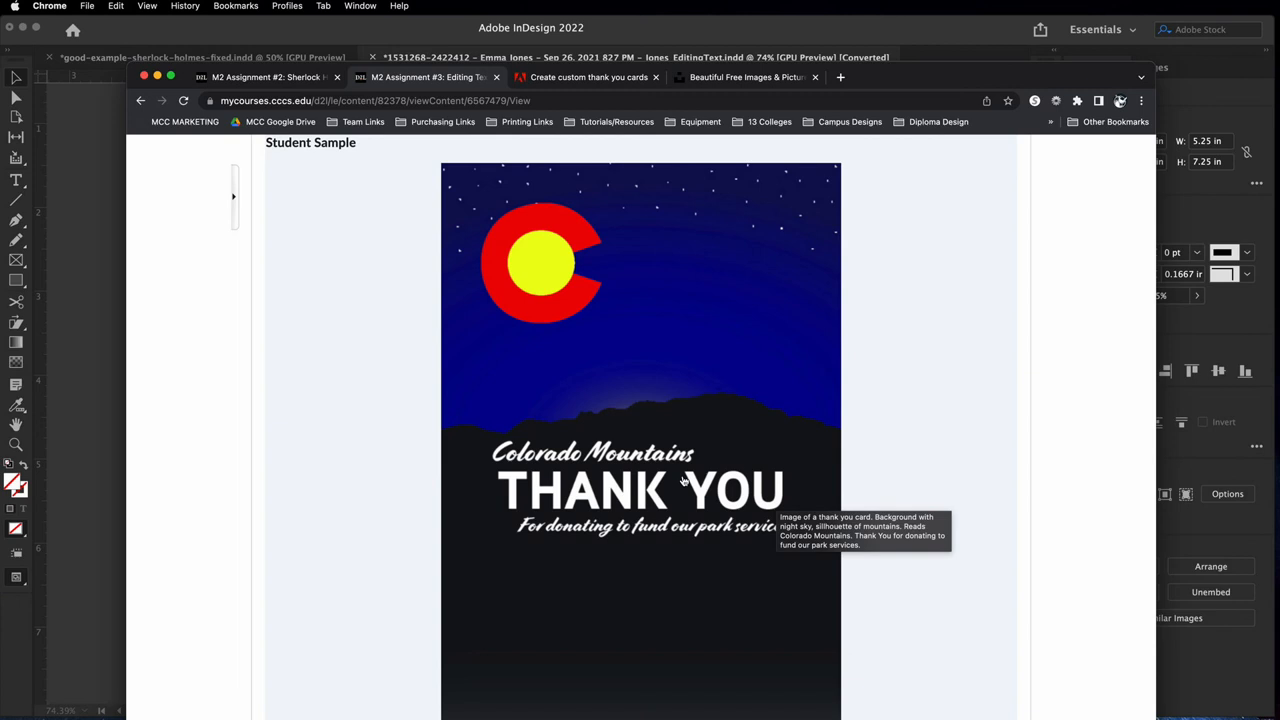
pyautogui.moveTo(930, 531)
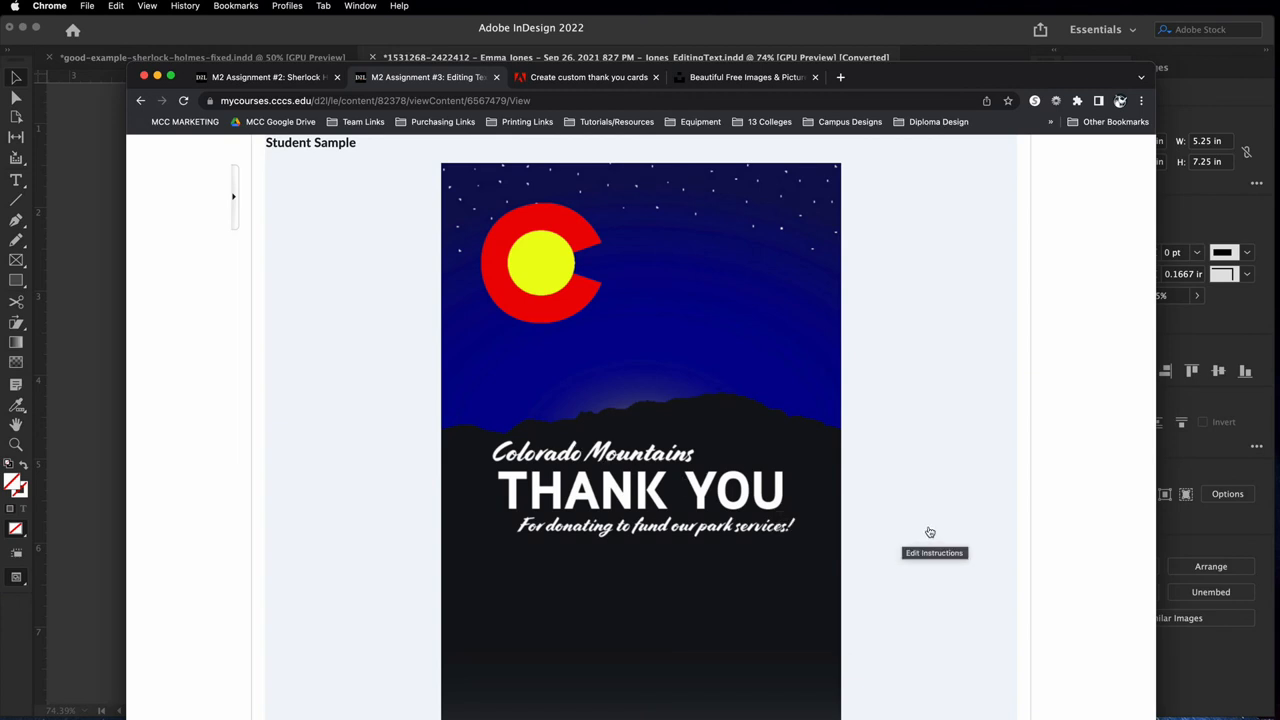
pyautogui.moveTo(710, 503)
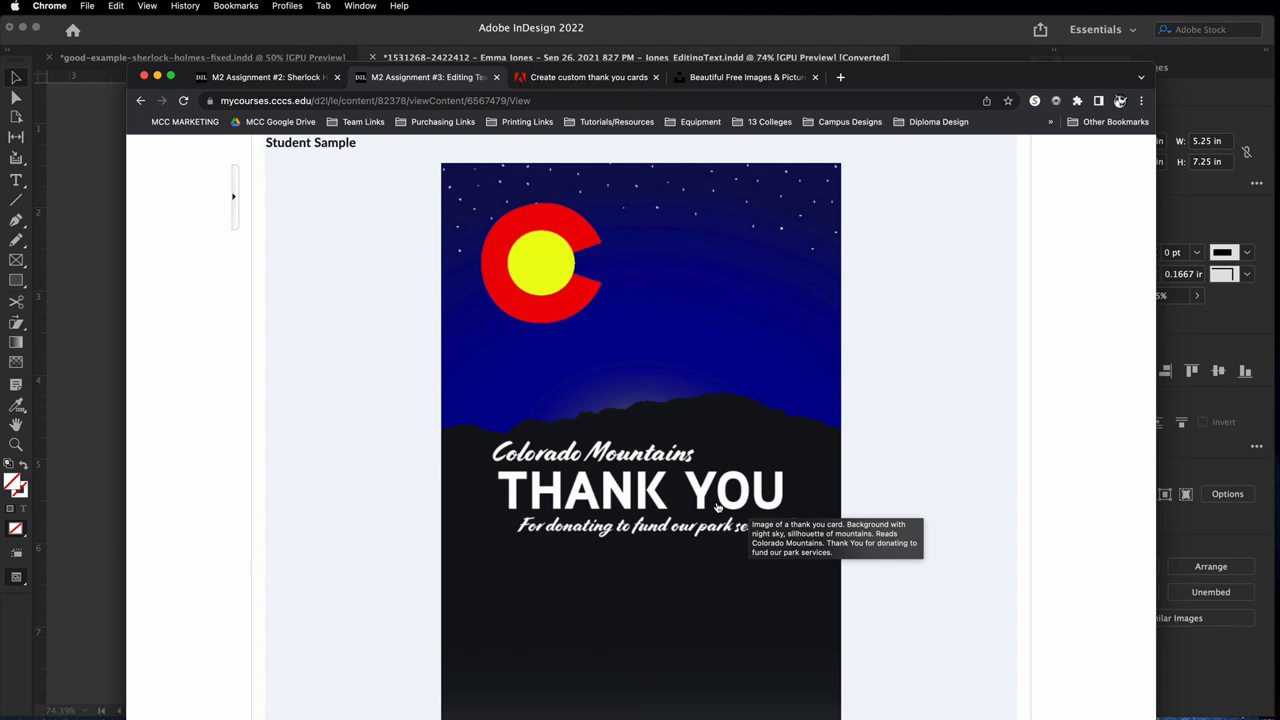
pyautogui.moveTo(870, 515)
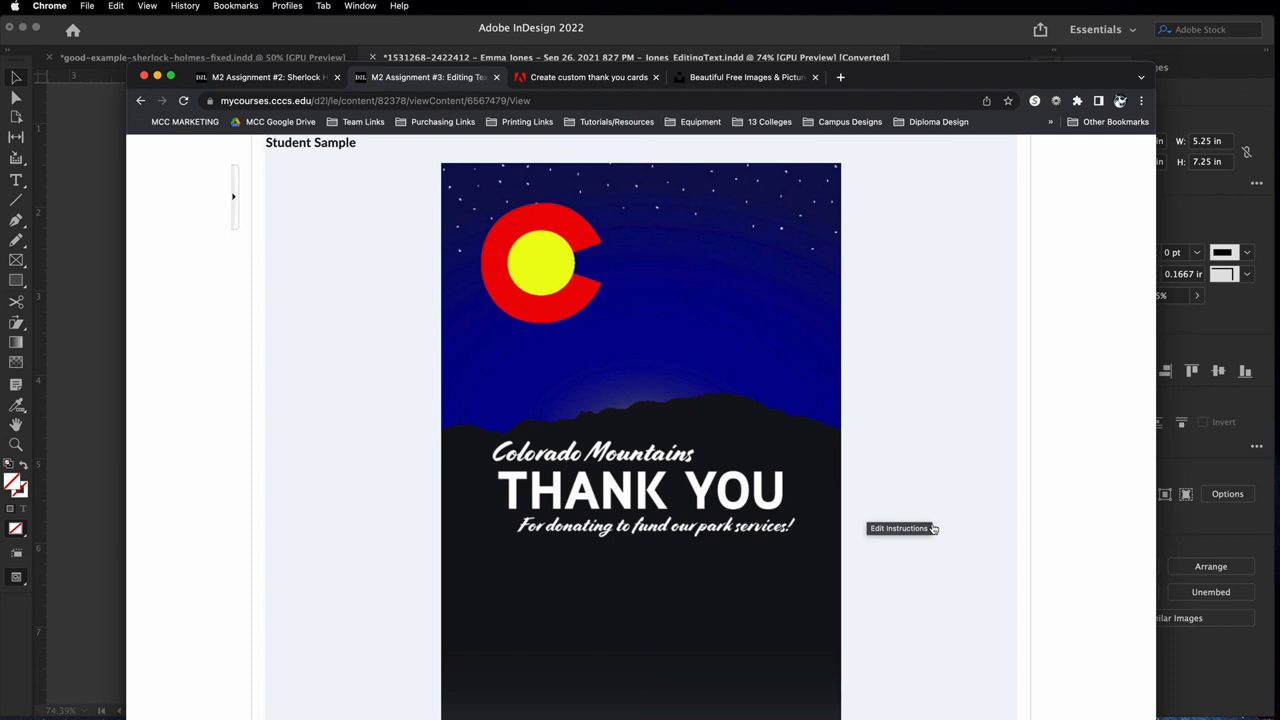
pyautogui.moveTo(790, 175)
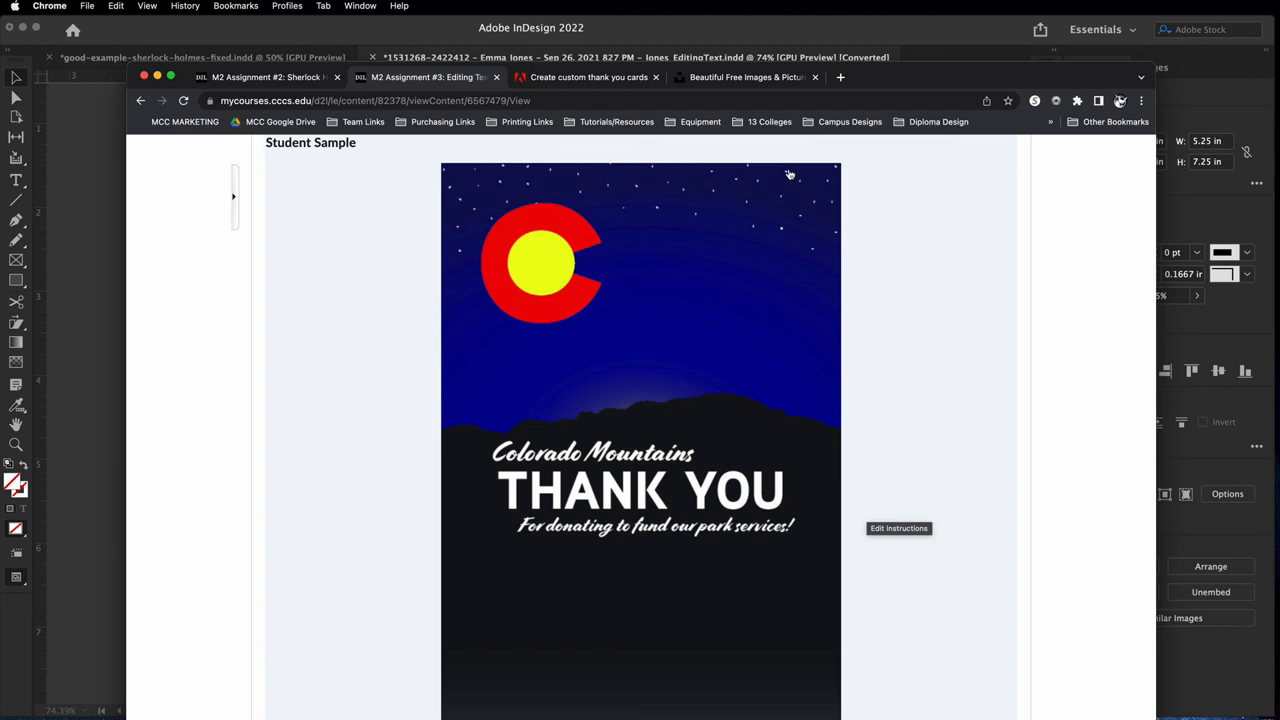
pyautogui.scroll(-3)
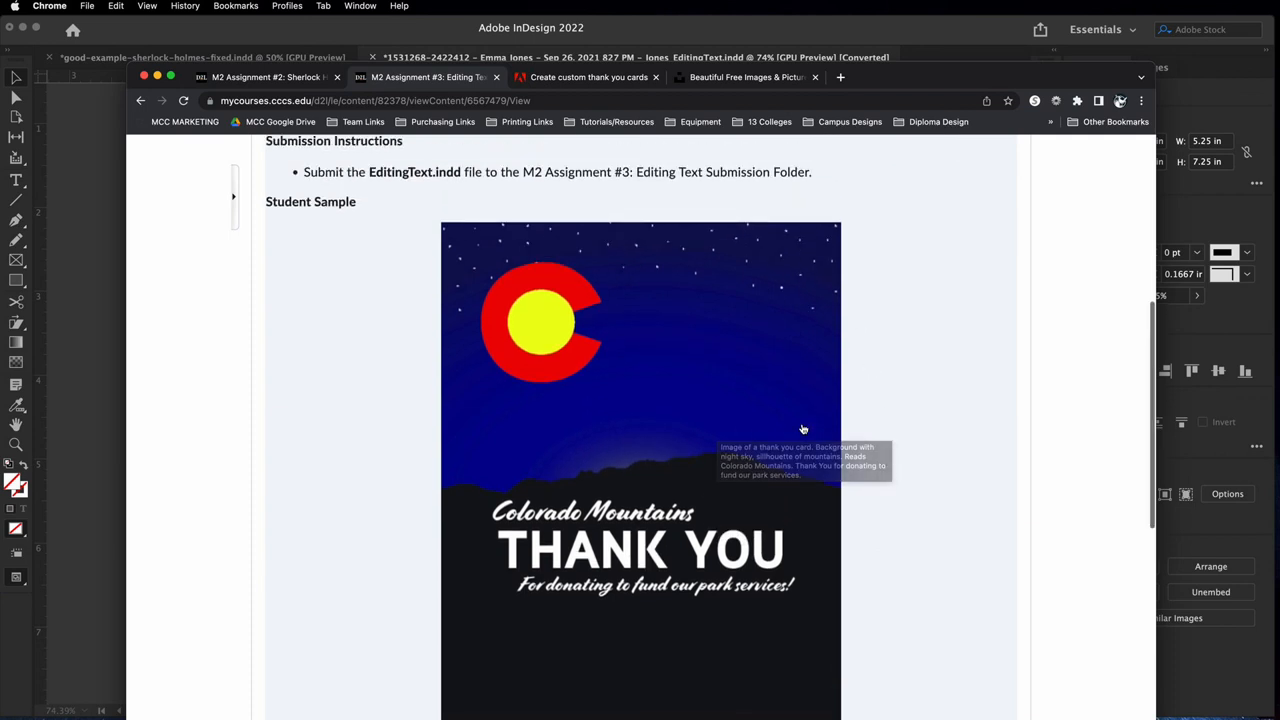